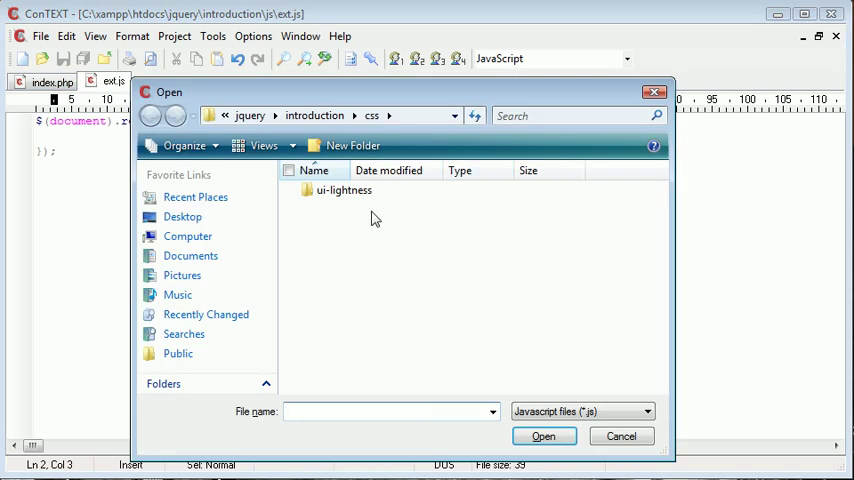
- Load style.css with its .menu rule, then view the menu list markup in index.php
click(334, 208)
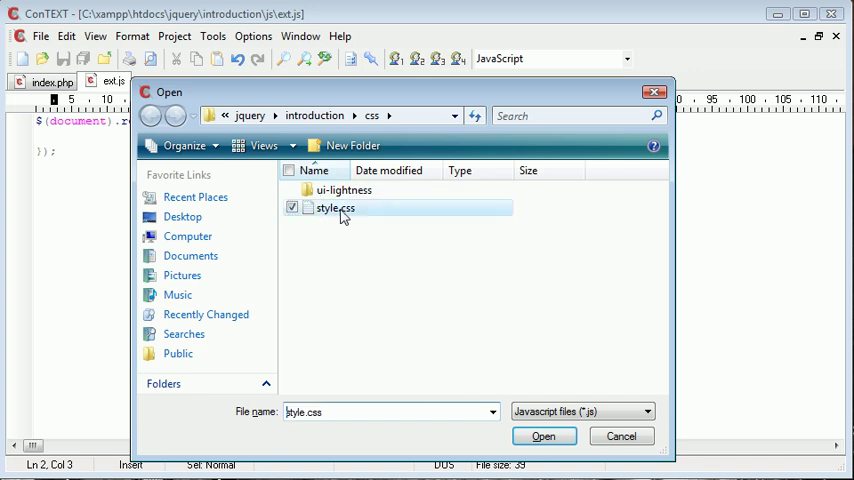
click(544, 436)
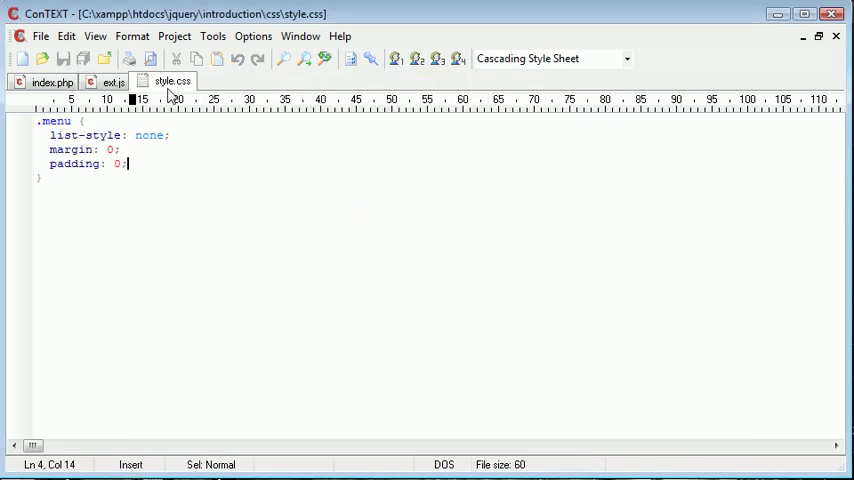
click(52, 82)
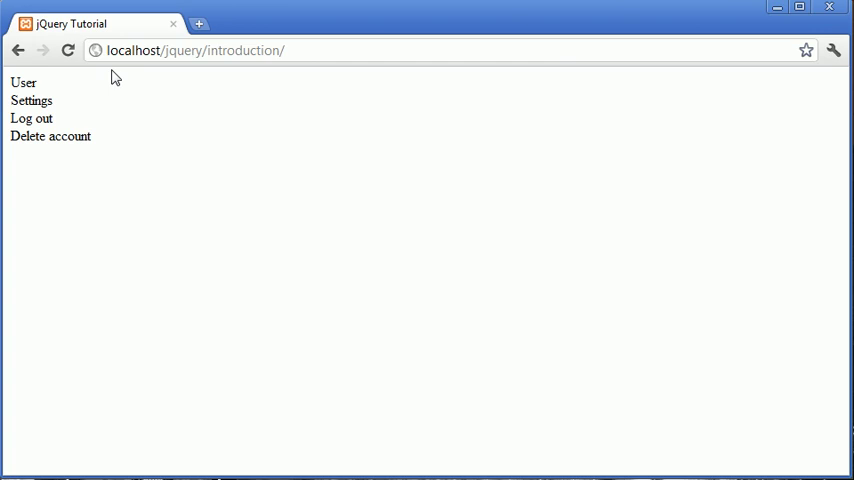
mouse_move(192, 124)
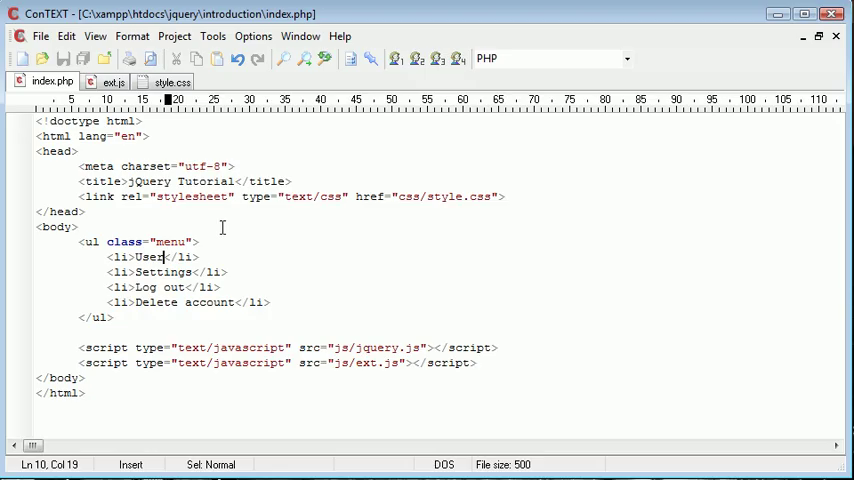
- In ext.js add $('.menu').find('li').first().addClass('') inside the ready handler
click(112, 80)
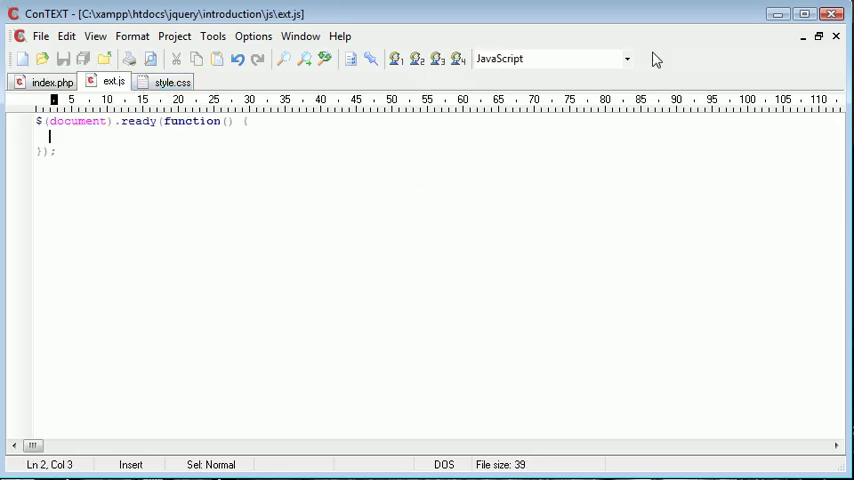
text(.menu'))
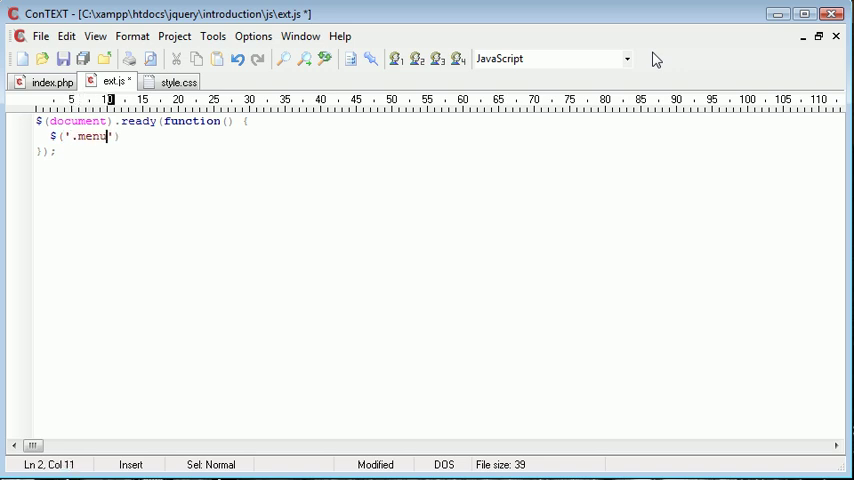
text(.first())
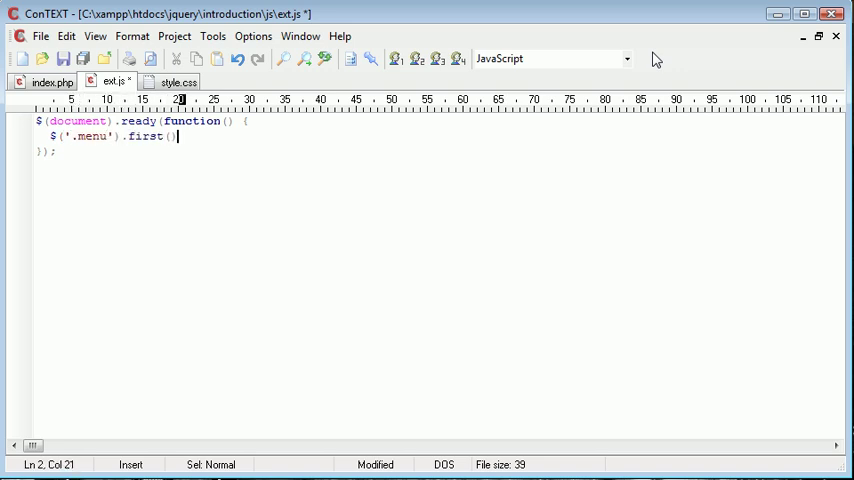
text(.addClas)
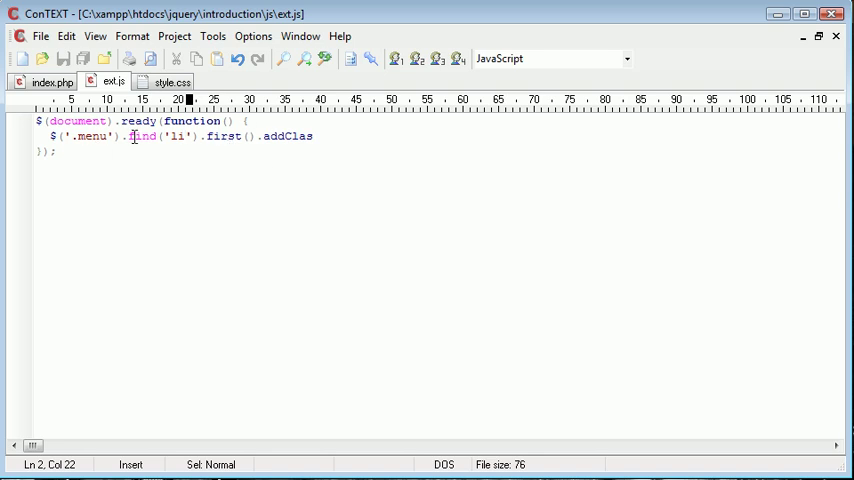
click(50, 82)
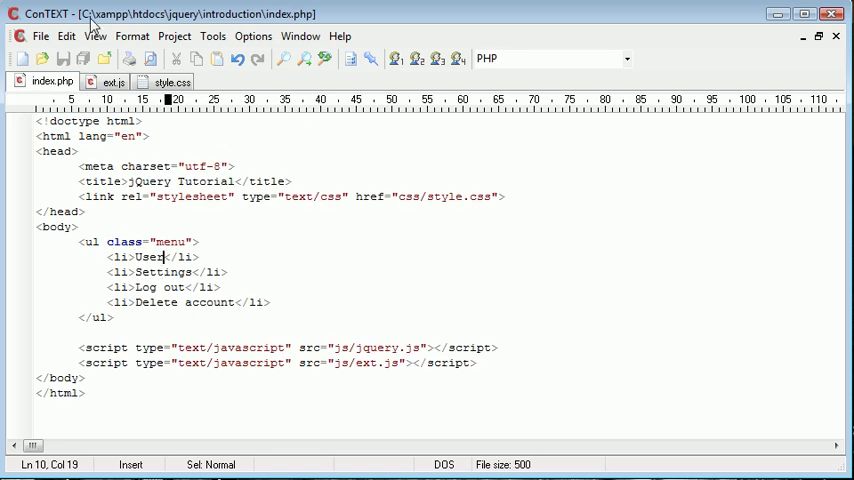
click(112, 80)
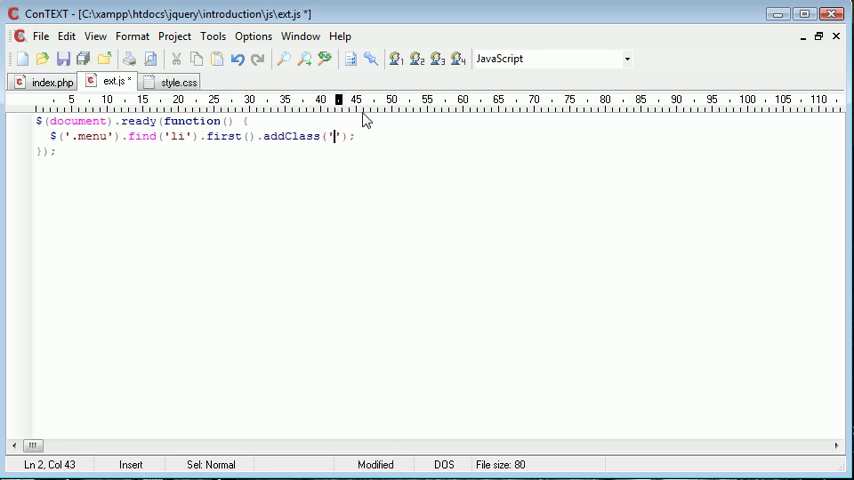
- Add a .bold { font-weight: bold; } rule to style.css for the first menu item
click(172, 80)
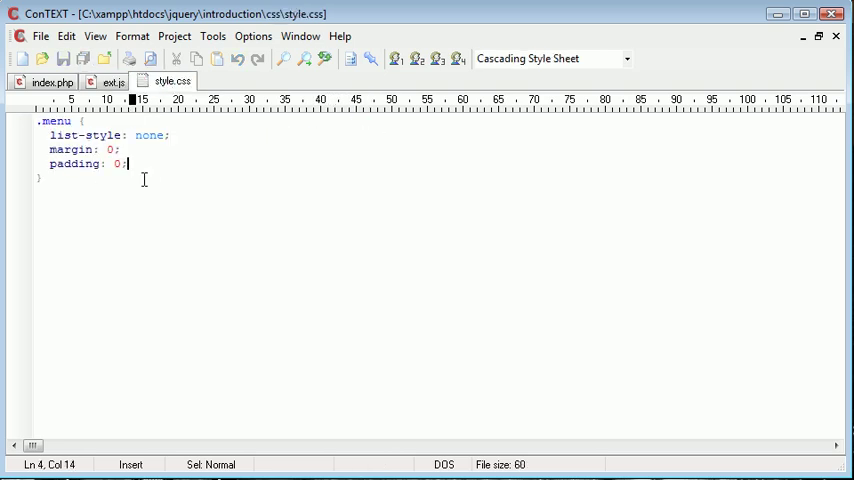
text(.bold {)
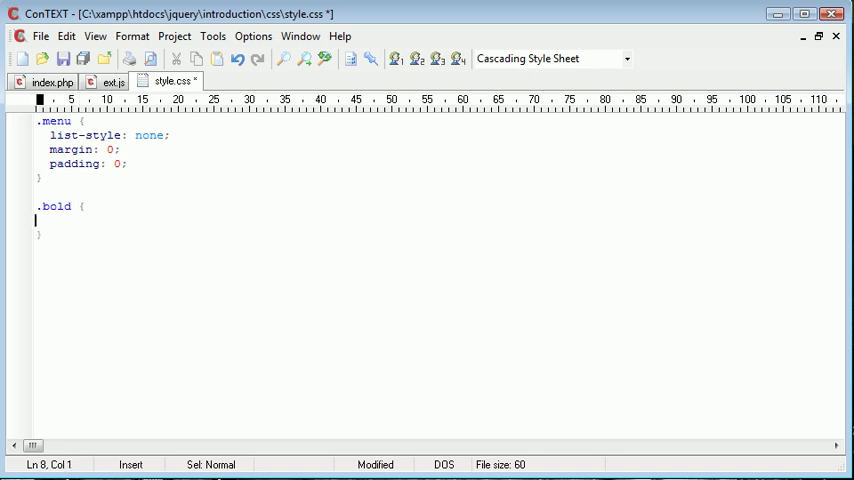
text(font-wei)
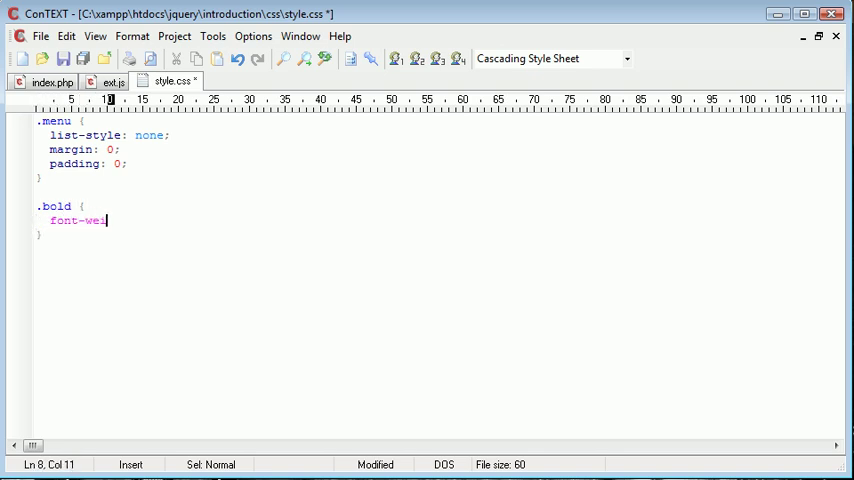
text(ight: bo)
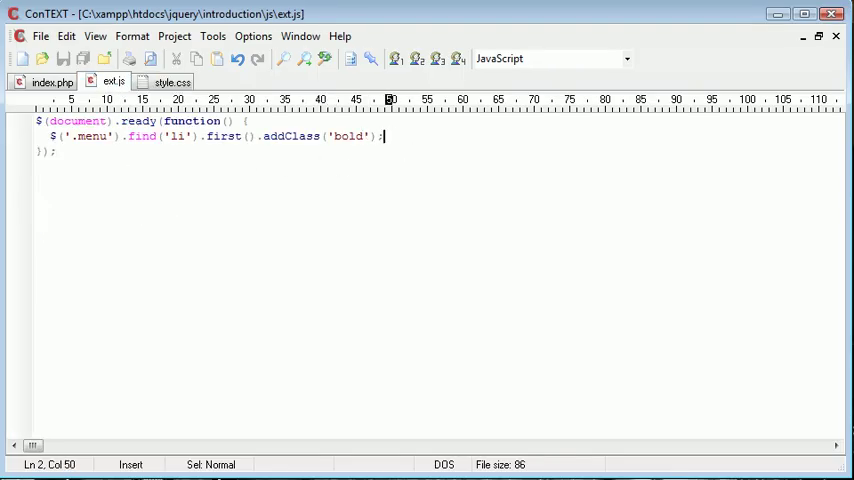
- Extend the ext.js chain with .nextAll().hide() to hide items after the first
text($ ()
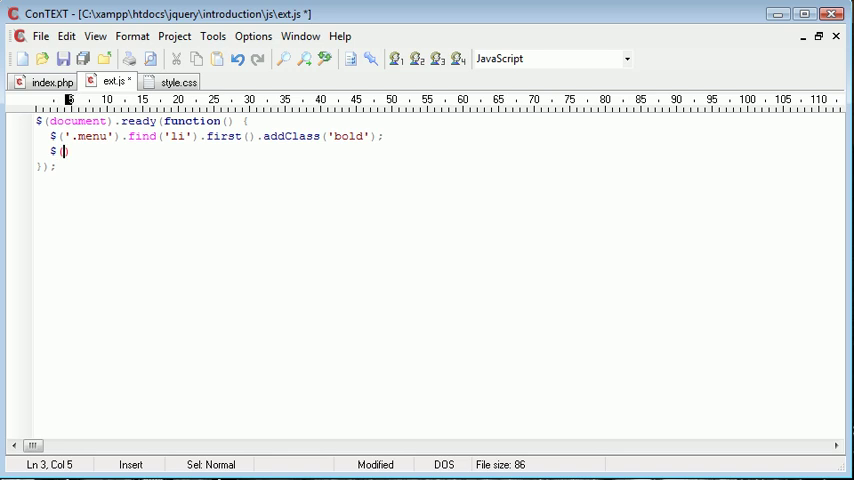
text('')
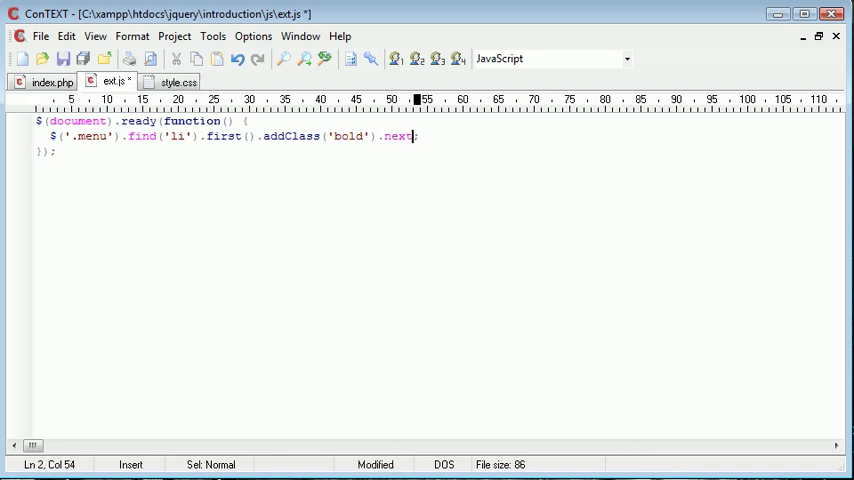
text(All(''))
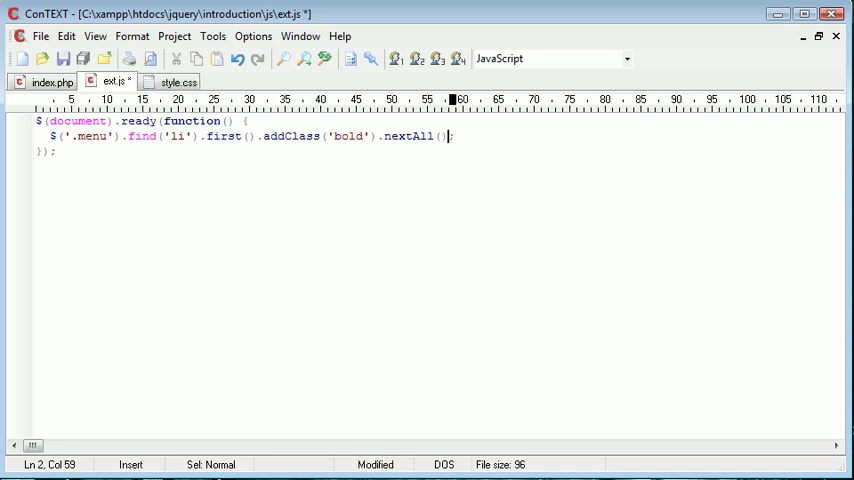
text(.hide())
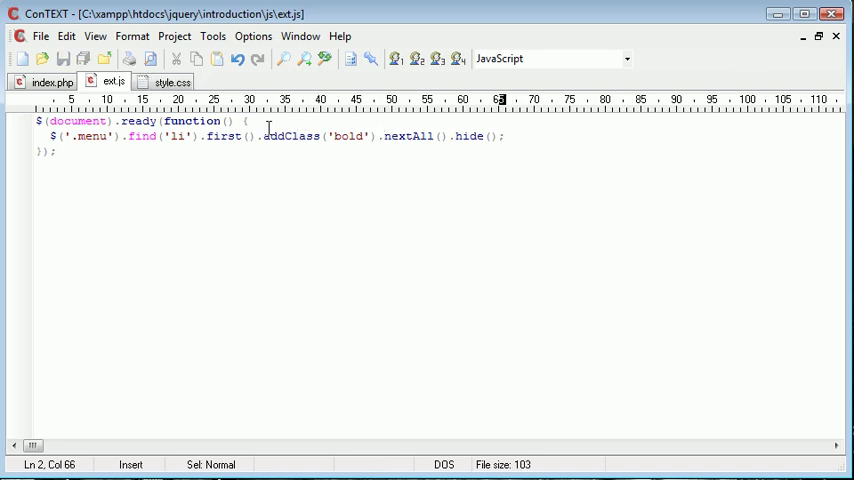
- Select the .menu selector, then add a Delete account link item in index.php
drag(62, 136, 108, 136)
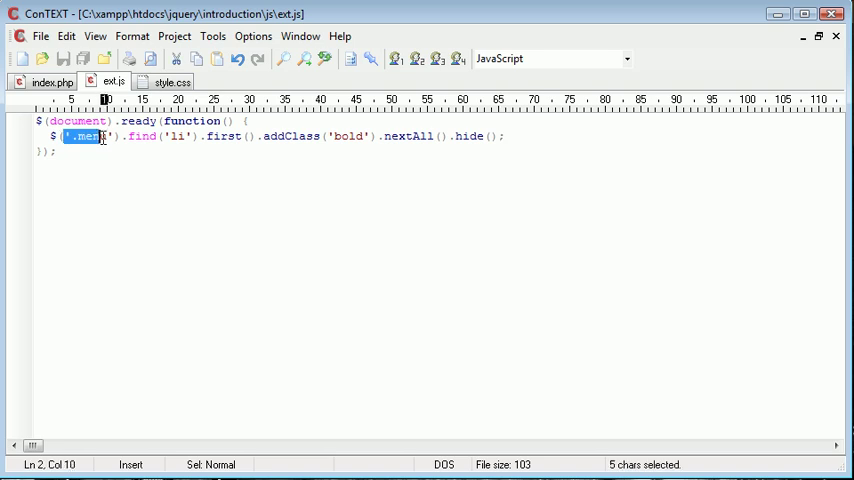
click(222, 136)
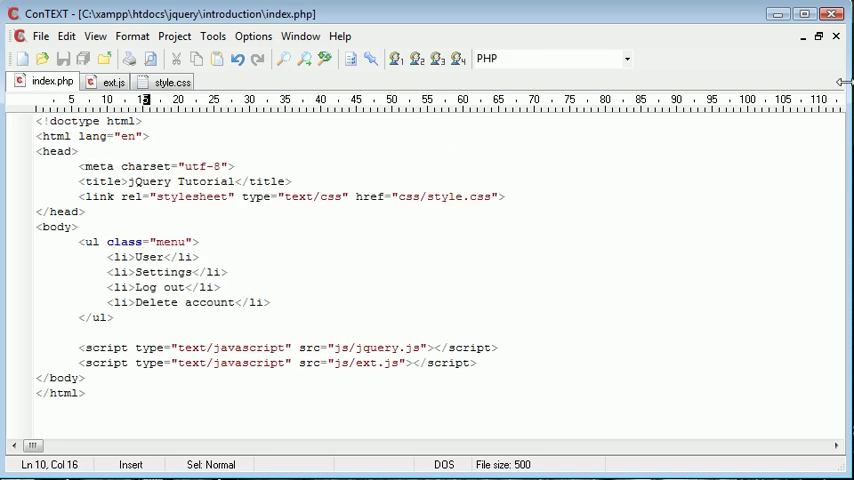
text(<a href=)
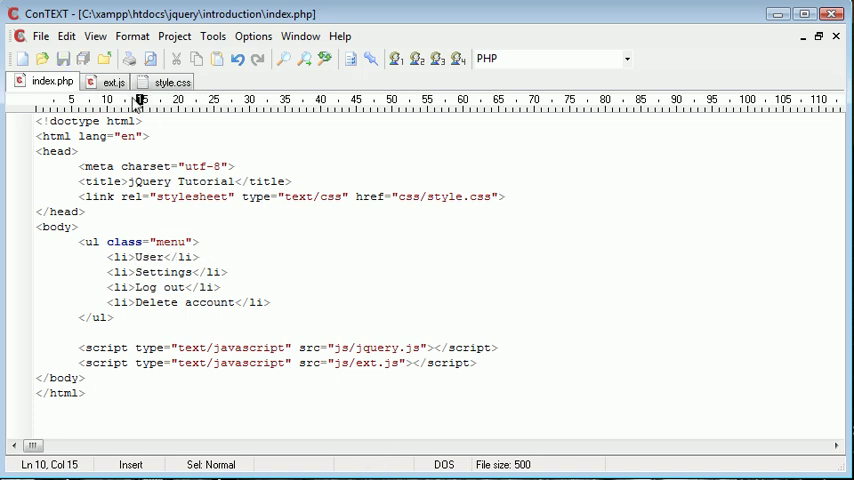
- Insert an empty .click(function() { }) handler on the first menu item in ext.js
click(110, 82)
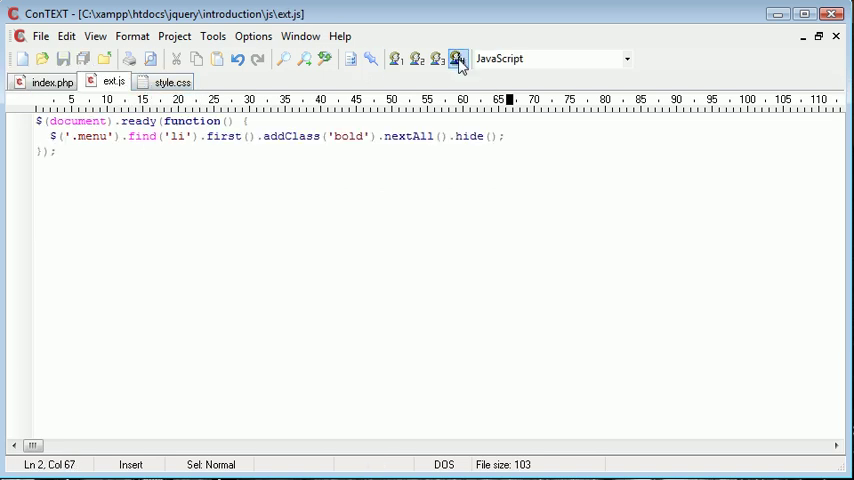
text($(''))
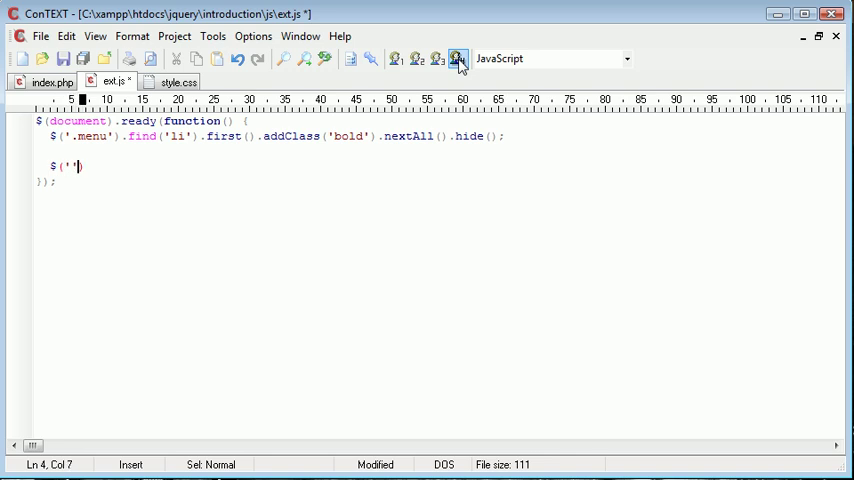
text(.menu)
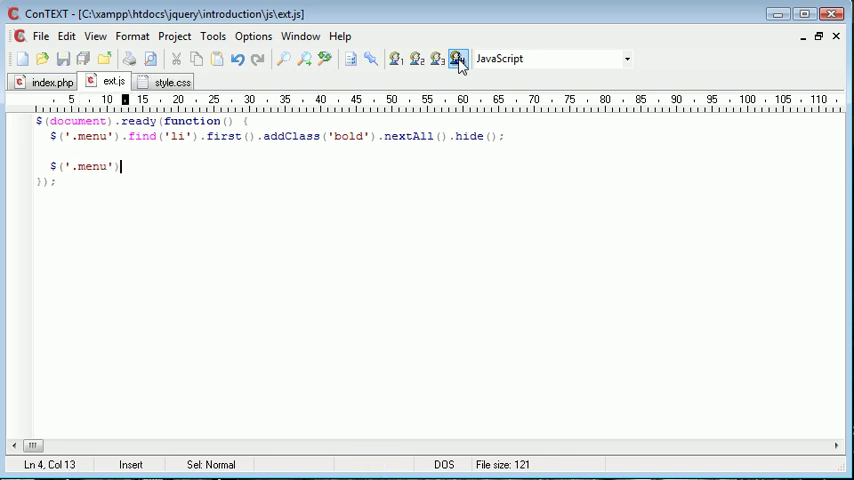
text(.)
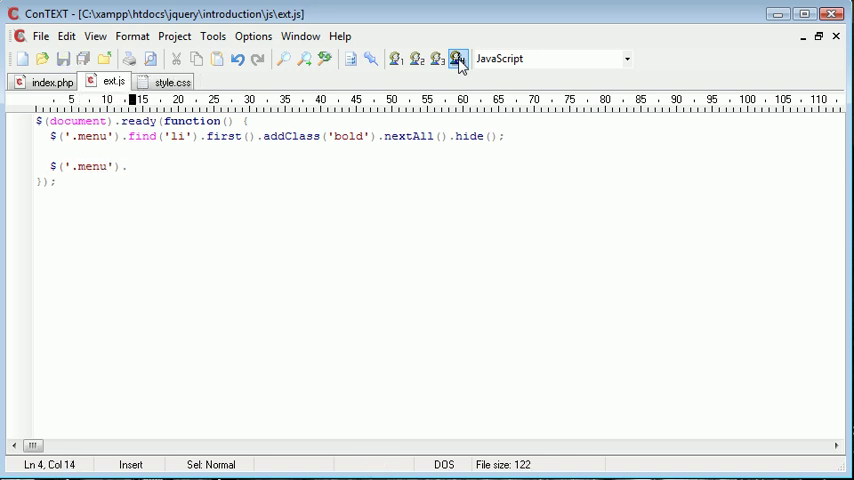
text(find(li))
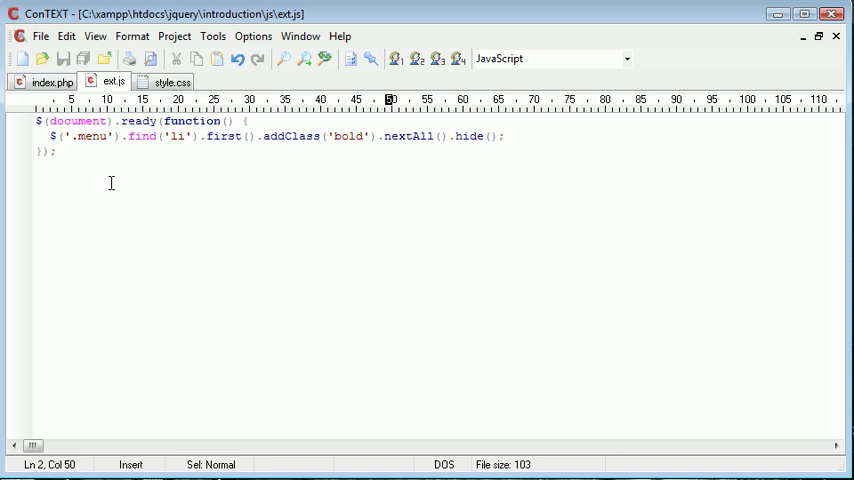
text(.click.)
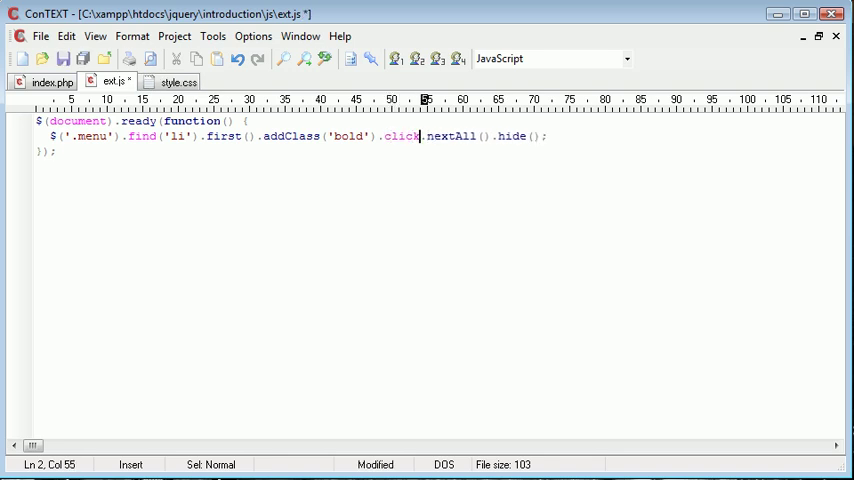
text(())
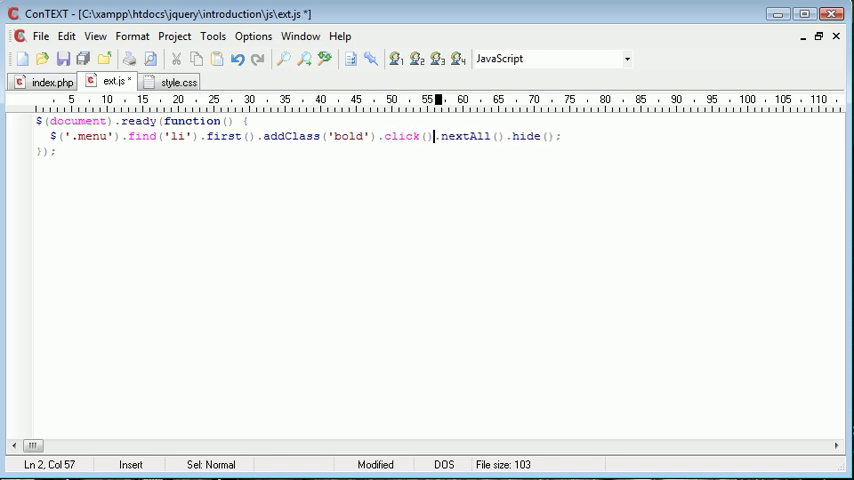
text(function ())
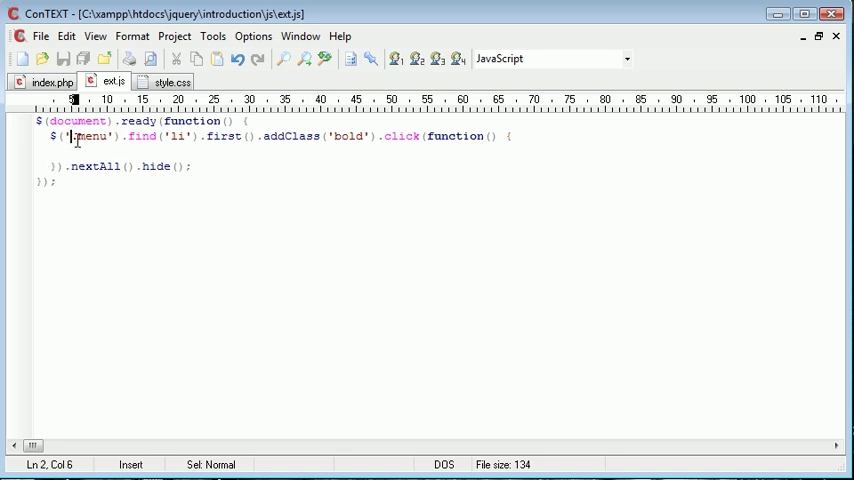
- Remove the stray second $('.menu') line, checking the .bold rule in style.css
click(128, 136)
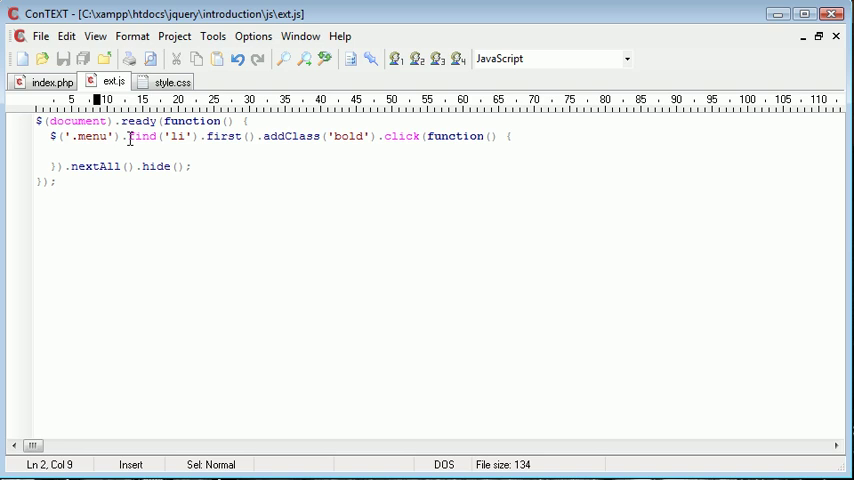
click(190, 136)
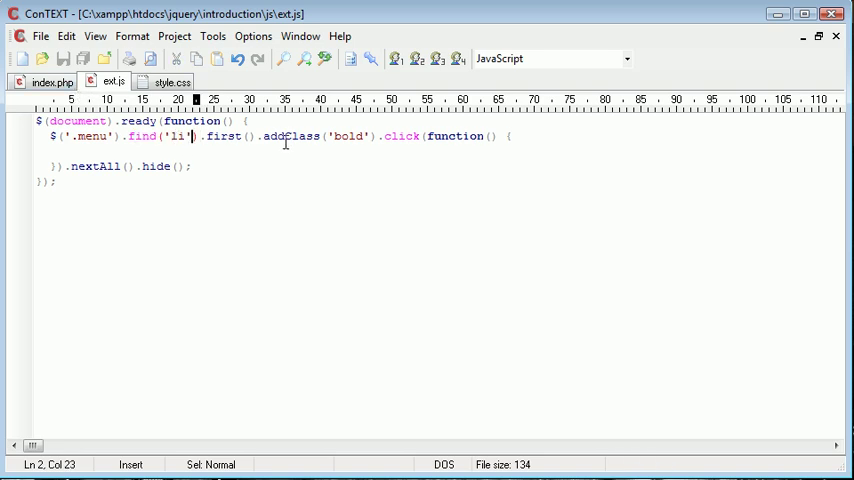
click(172, 80)
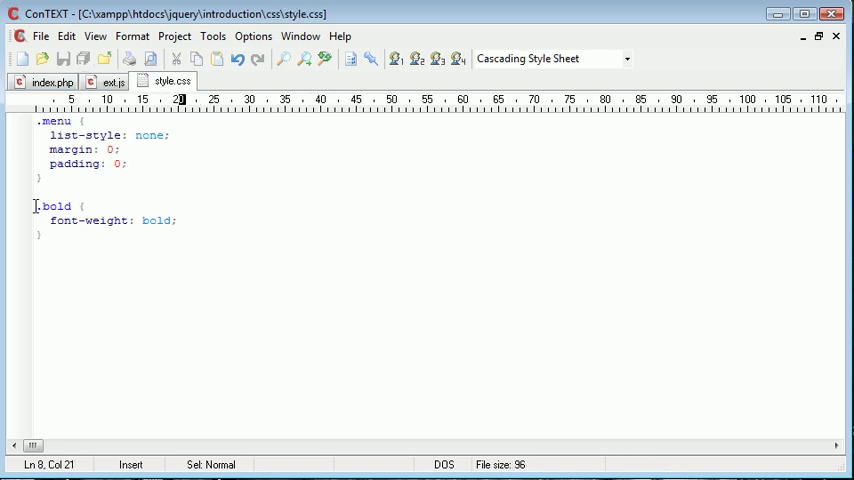
click(112, 80)
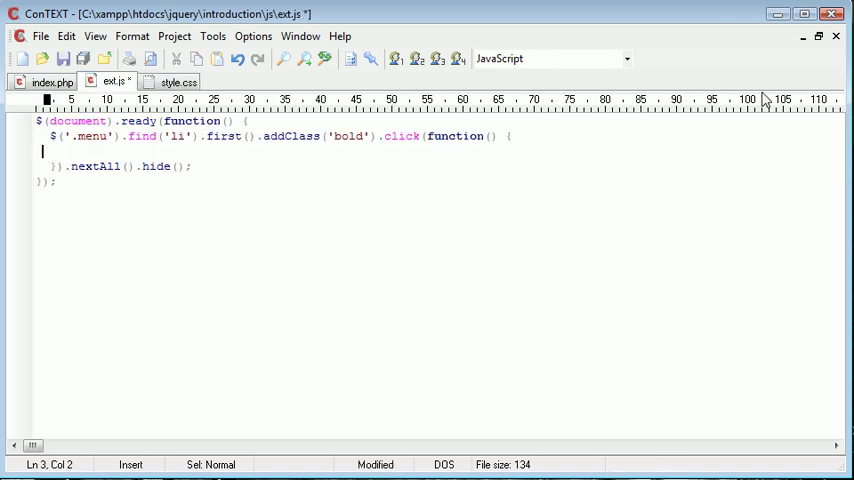
- Try an alert('You cli...') and a $(this).find('li') lookup in the click handler
text(alert())
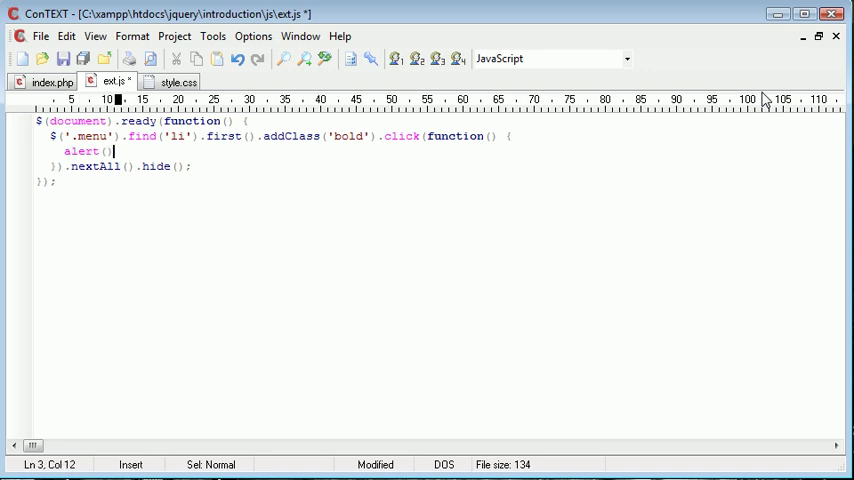
text(You cli)
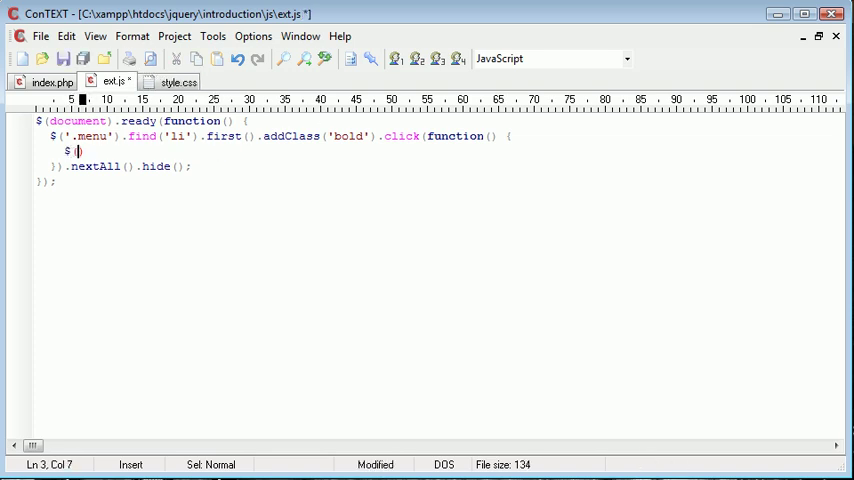
text(this) .)
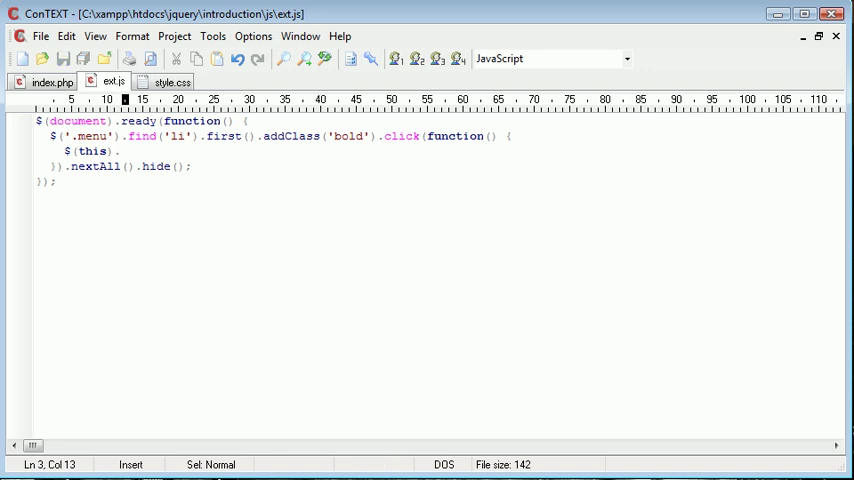
text(.find())
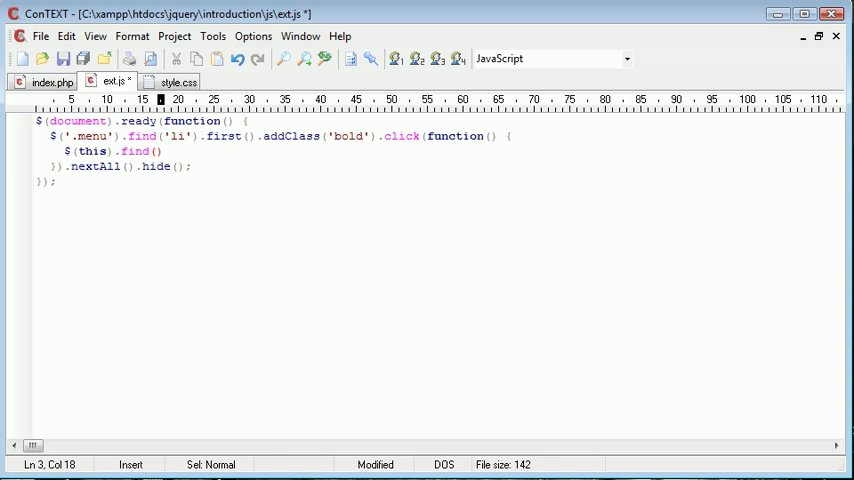
text('li');)
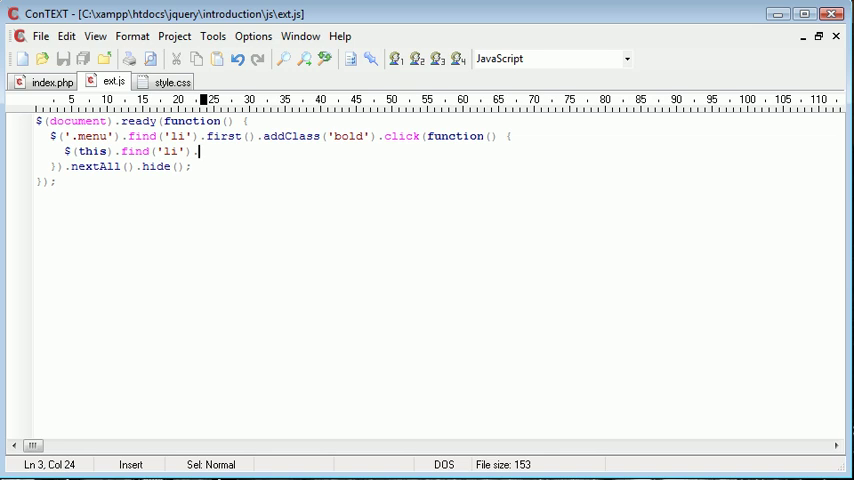
- Make the handler body $(this).nextAll().toggle() so clicking reveals the items
text(.first())
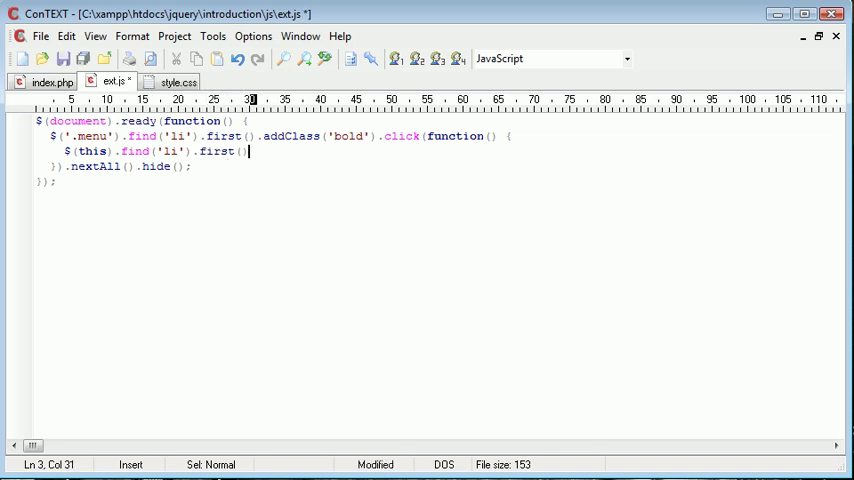
text(.next)
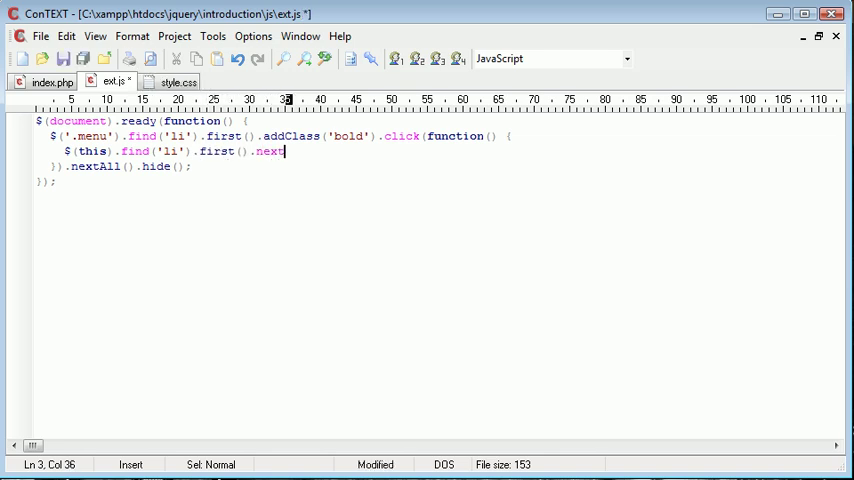
text(All)
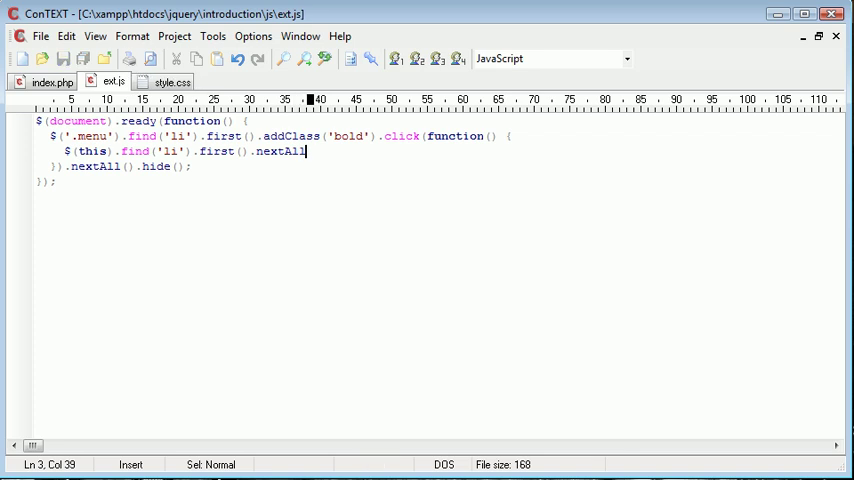
text(.show();)
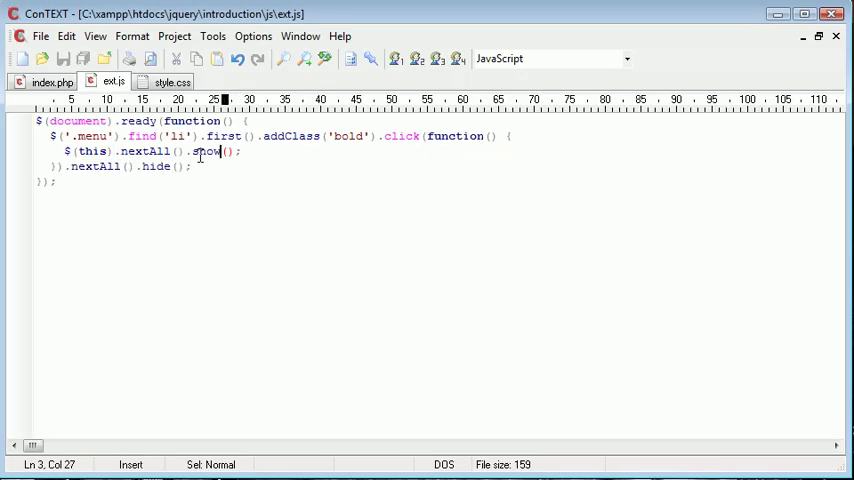
text(toggle)
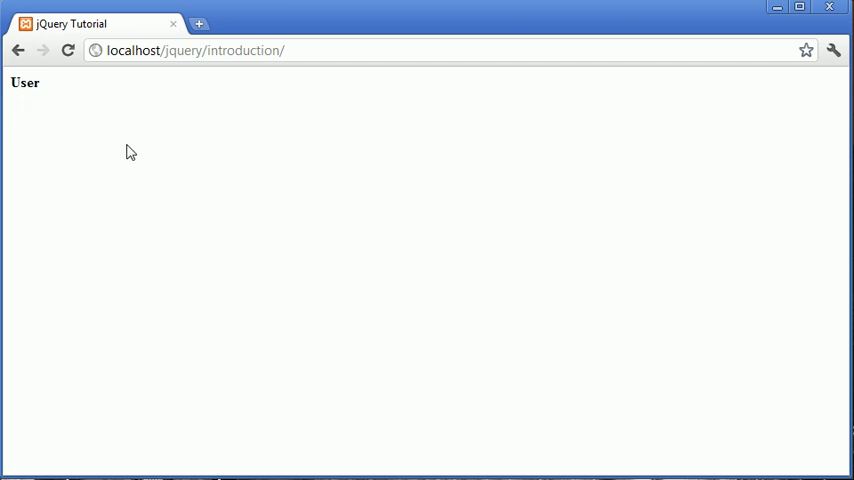
- Test the page in Chrome, then add an empty line after Delete account in index.php
click(196, 50)
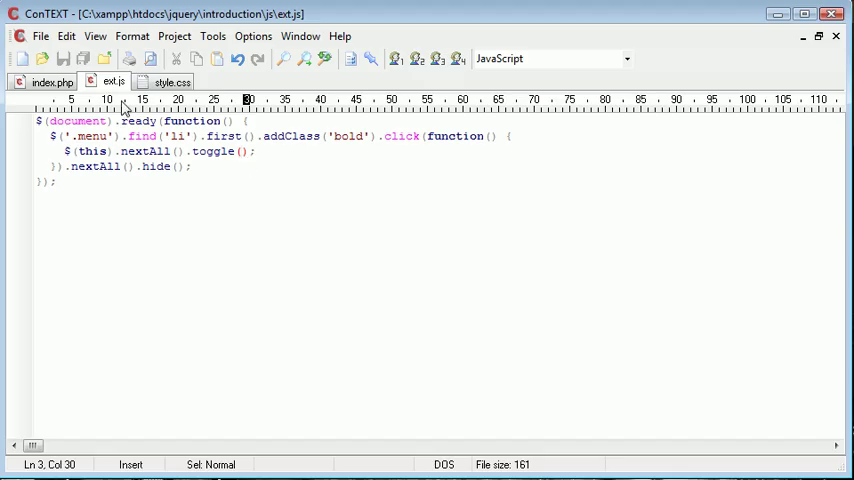
click(50, 82)
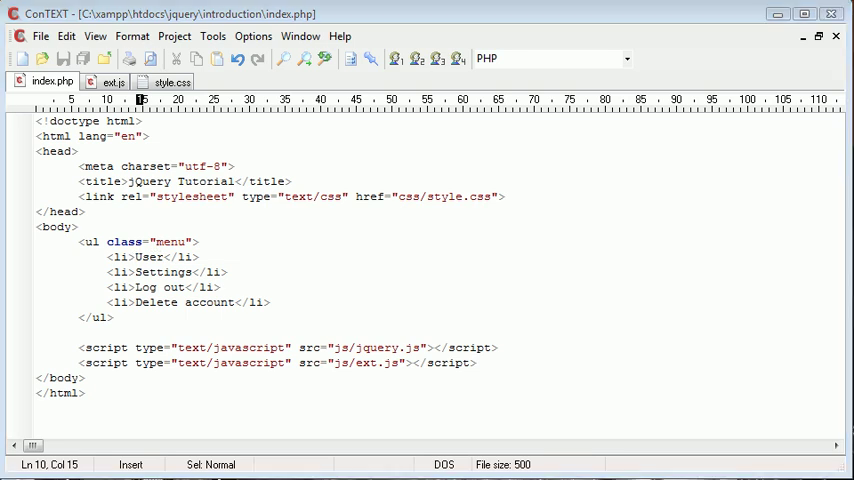
click(80, 240)
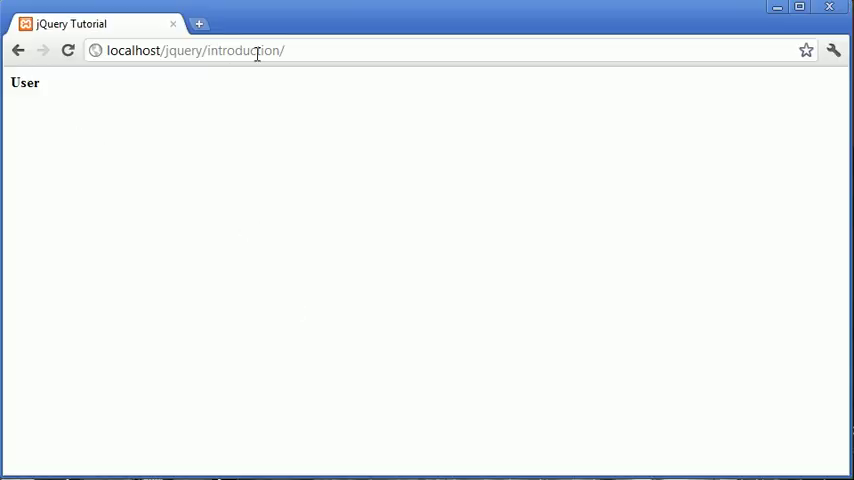
mouse_move(44, 92)
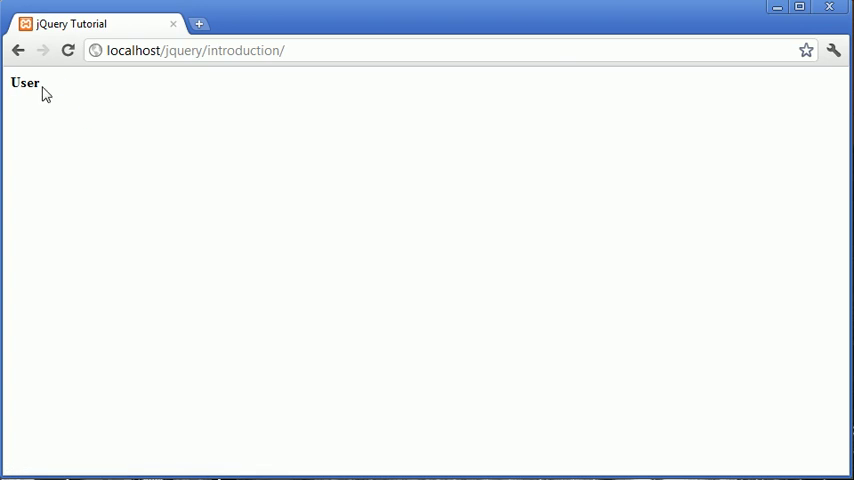
mouse_move(8, 100)
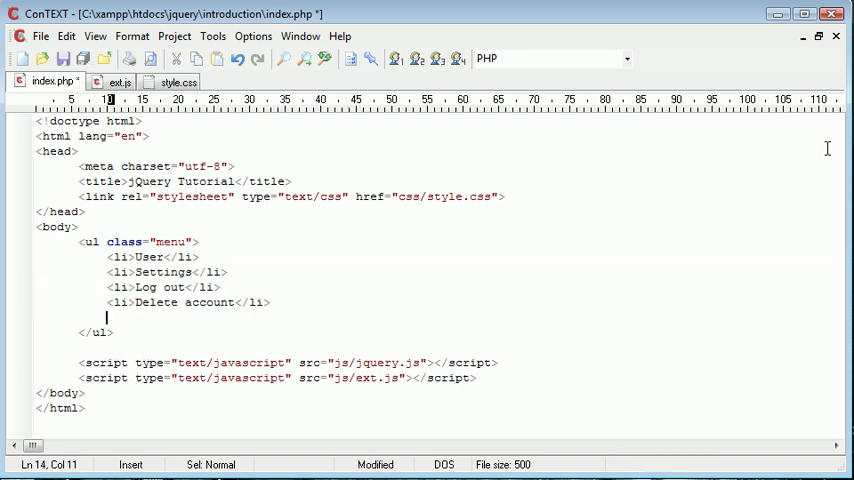
- Add a 'Something else' item and wrap User in <a href="#">, then try the link
text(<li.<)
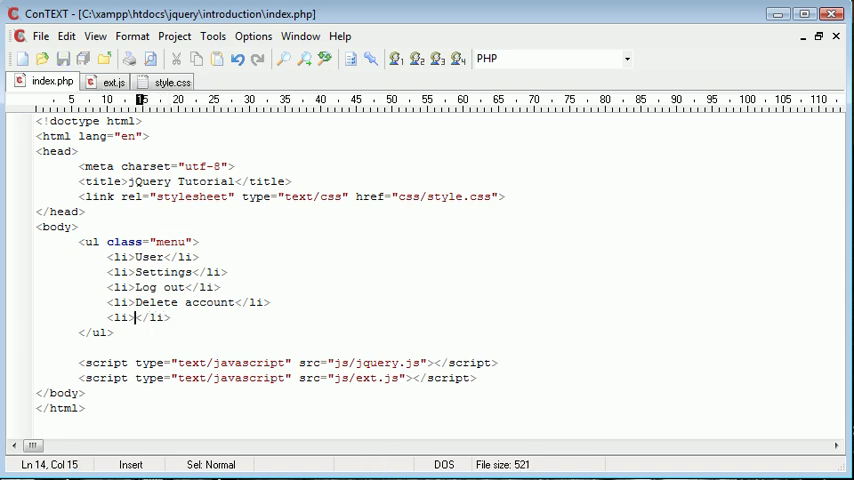
text(Somethig)
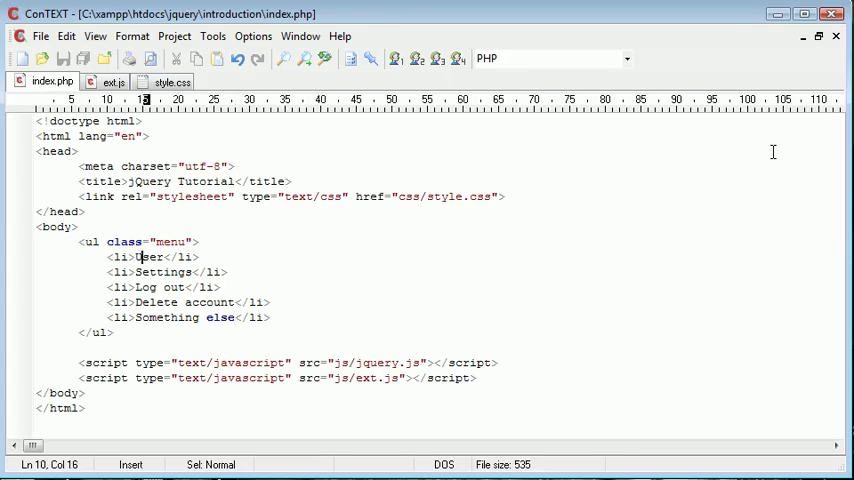
text(<a hr)
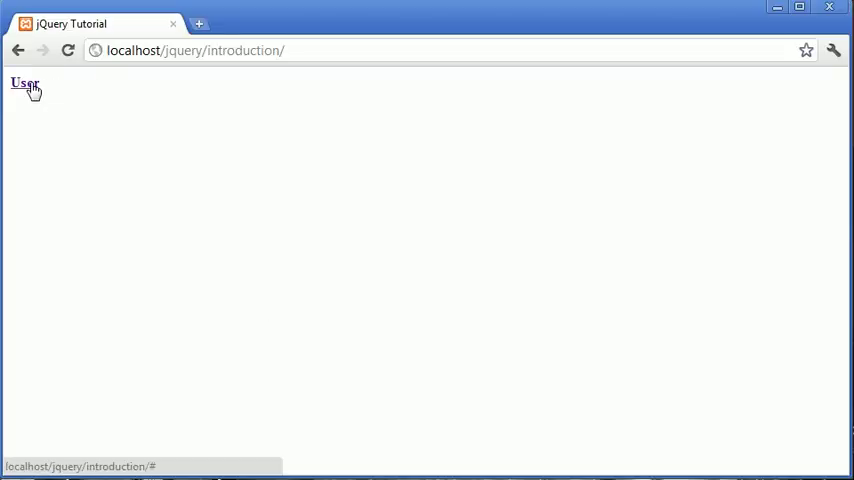
click(24, 84)
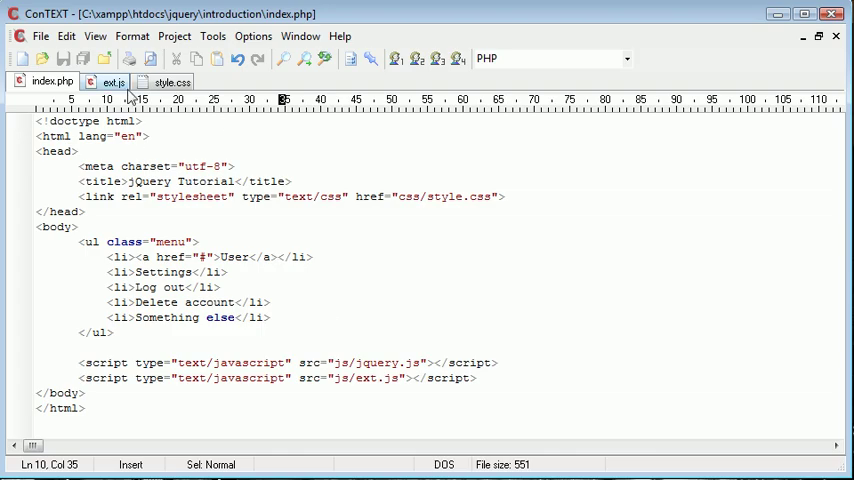
click(112, 80)
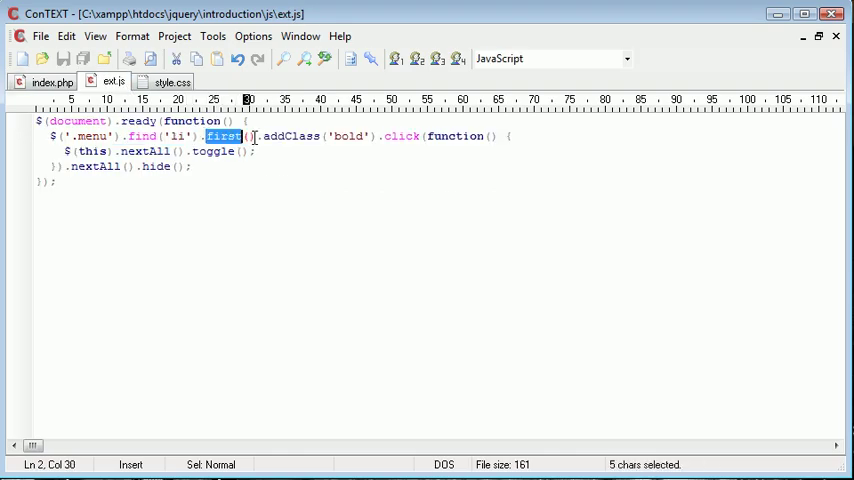
- Test the User link, then replace toggle with show in the click handler
click(384, 136)
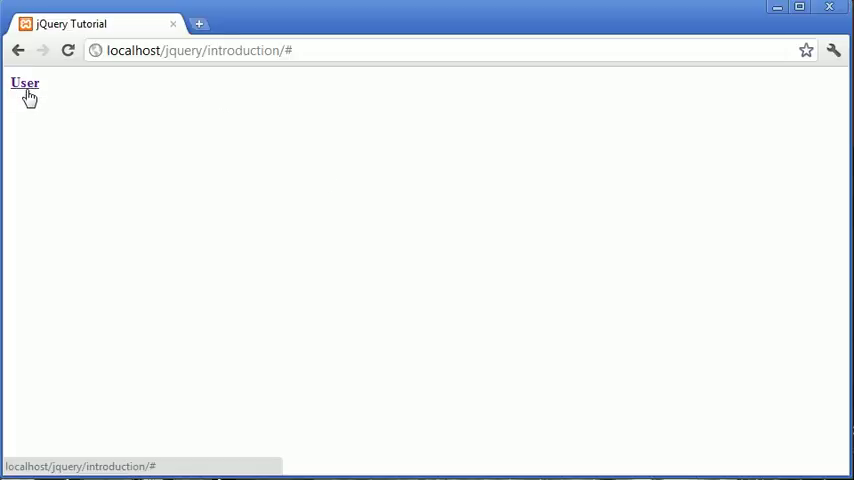
click(24, 84)
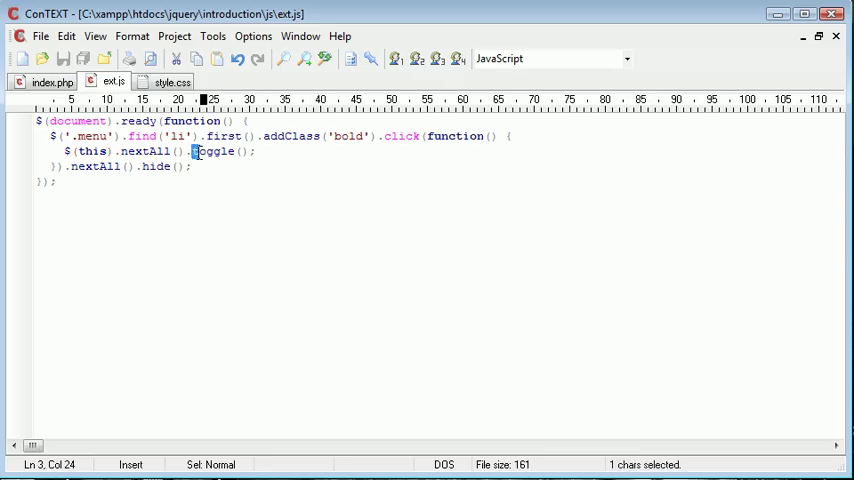
double_click(212, 152)
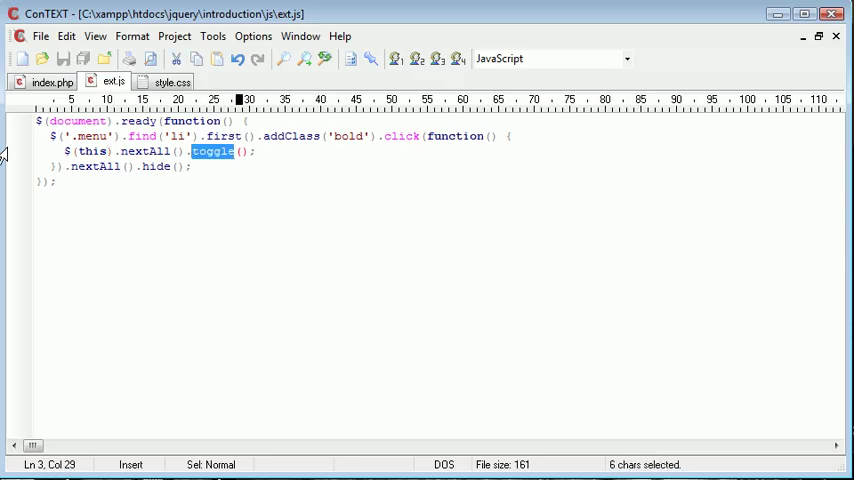
text(show)
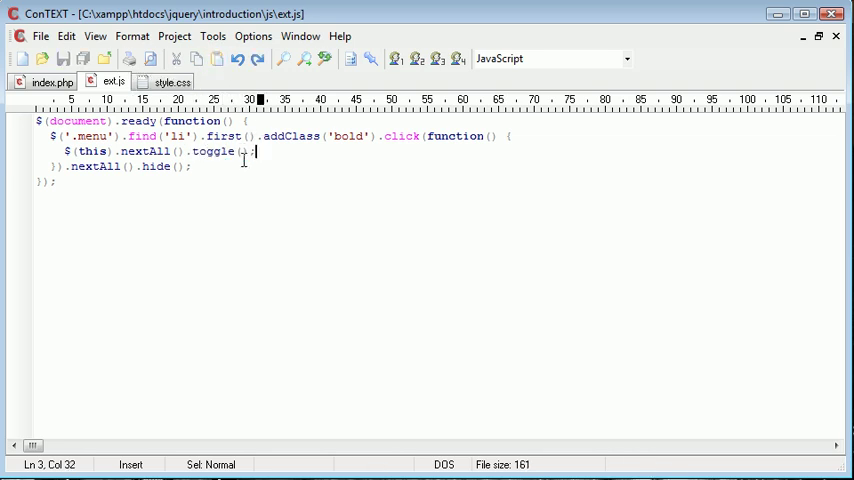
- Delete and restore the initial hide call, reverting ext.js, and review the markup
double_click(88, 166)
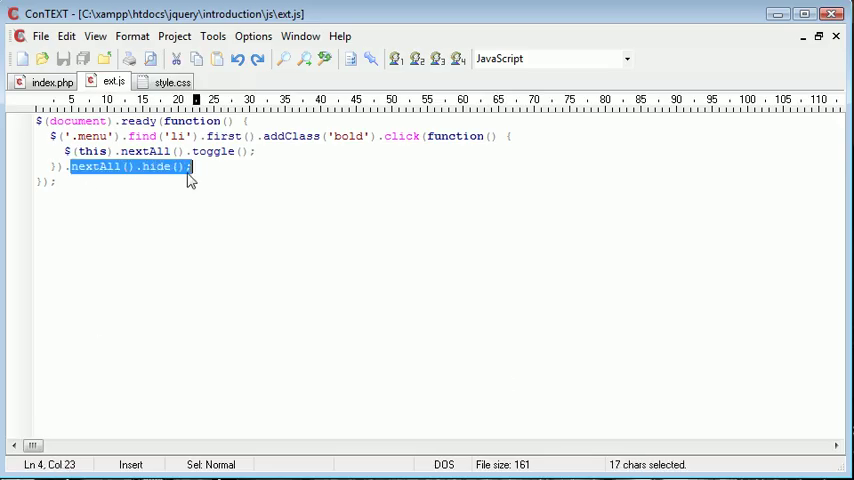
key(Delete)
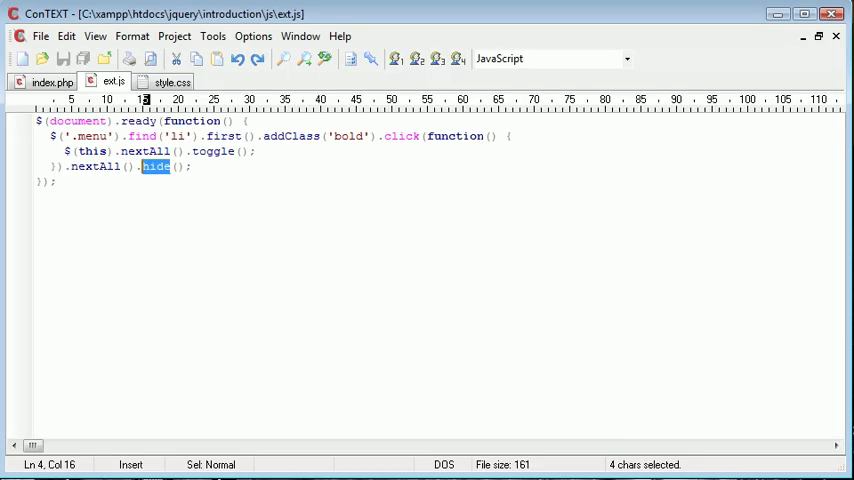
click(190, 168)
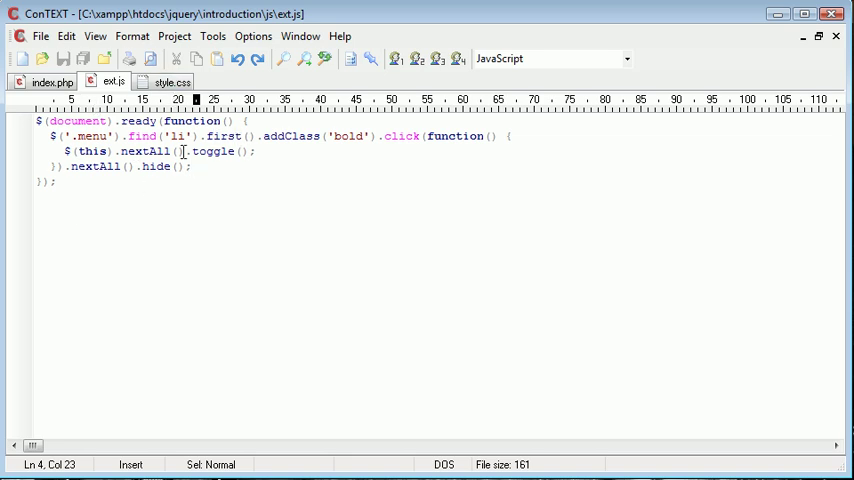
mouse_move(232, 156)
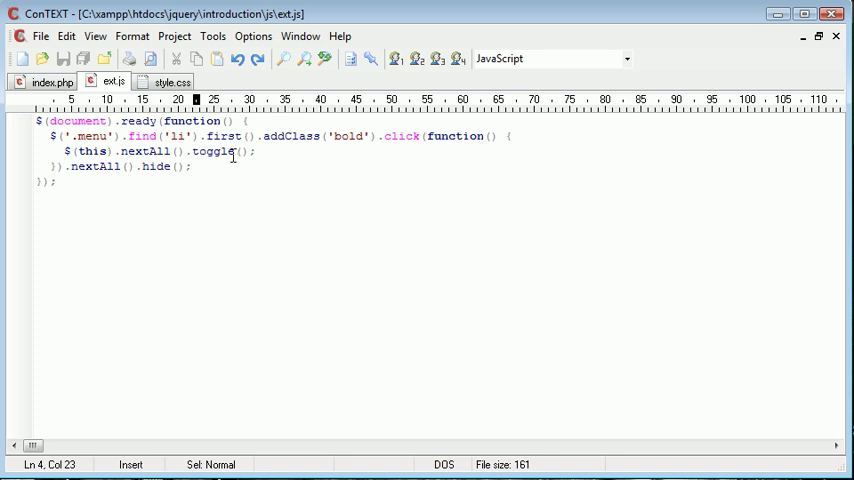
mouse_move(112, 172)
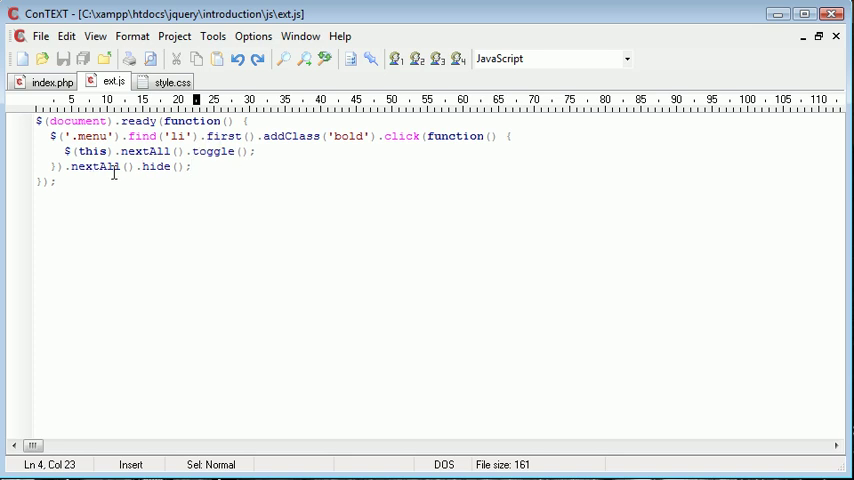
click(48, 82)
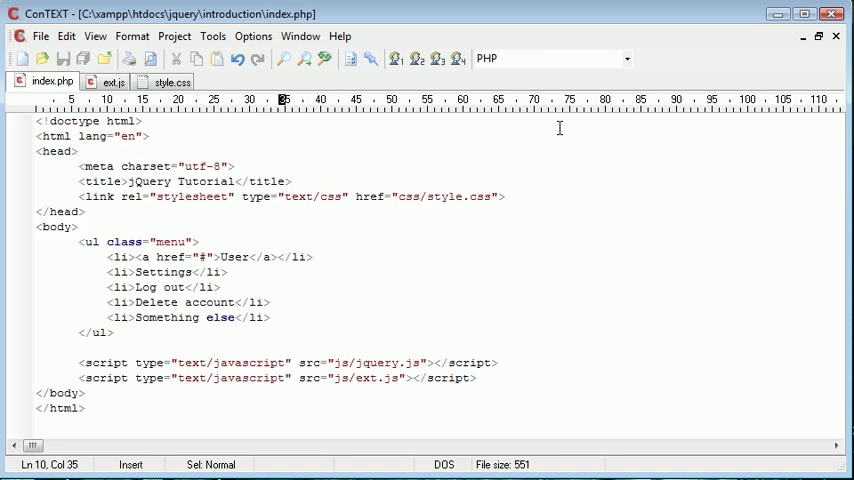
click(108, 80)
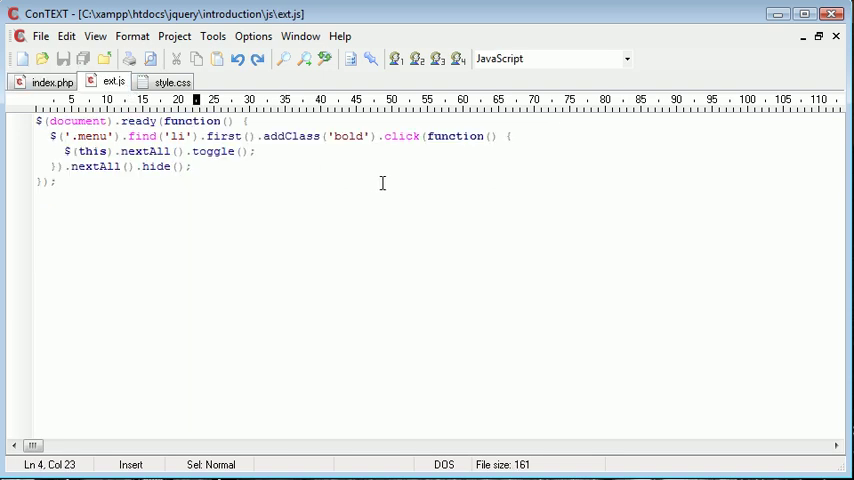
mouse_move(268, 206)
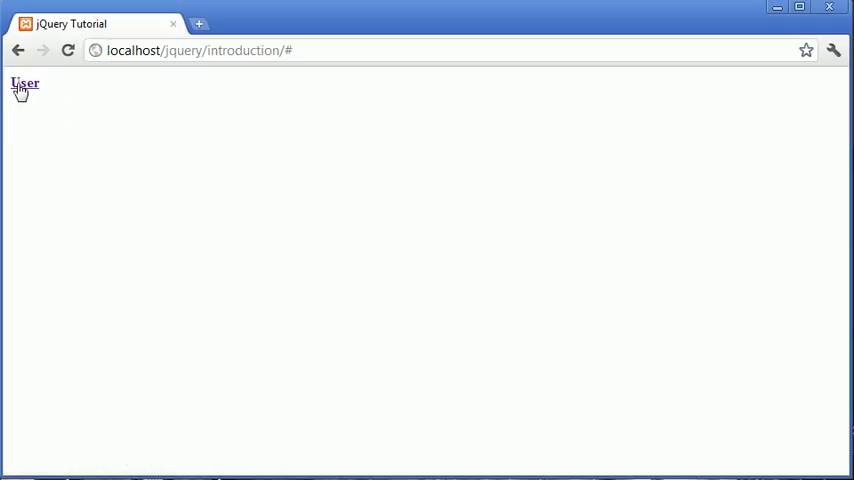
- Click User to reveal and hide Settings, Log out, Delete account, Something else
click(24, 84)
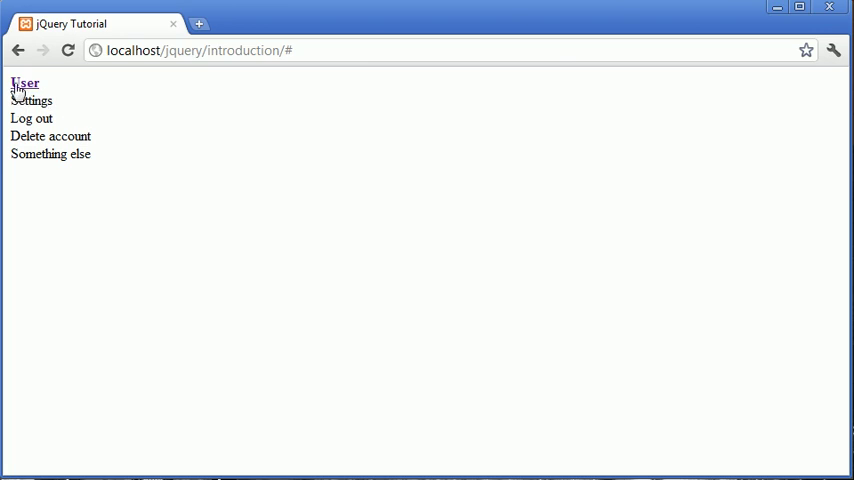
click(24, 84)
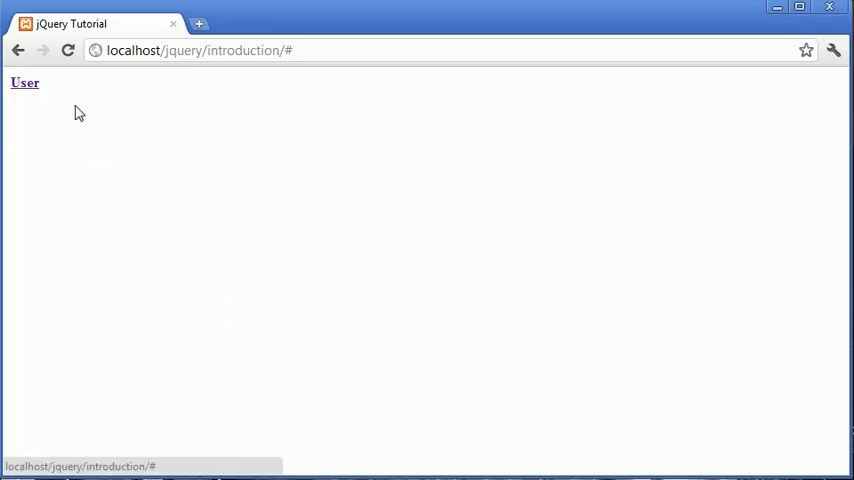
click(24, 84)
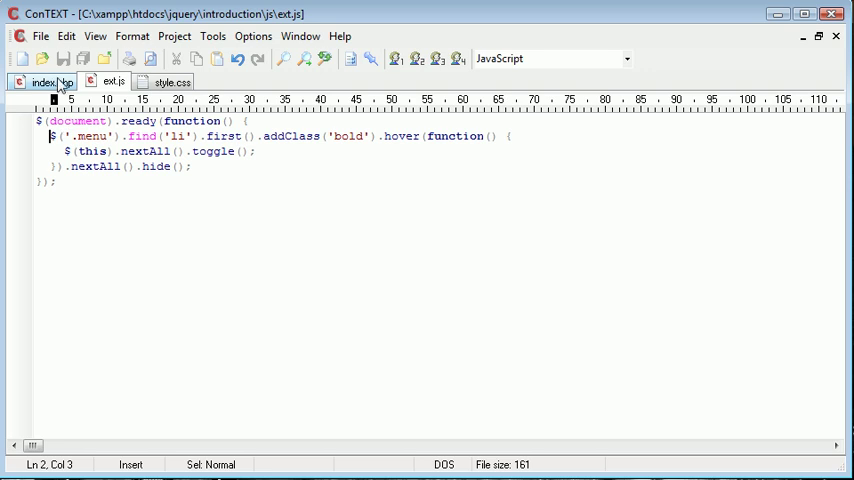
click(48, 80)
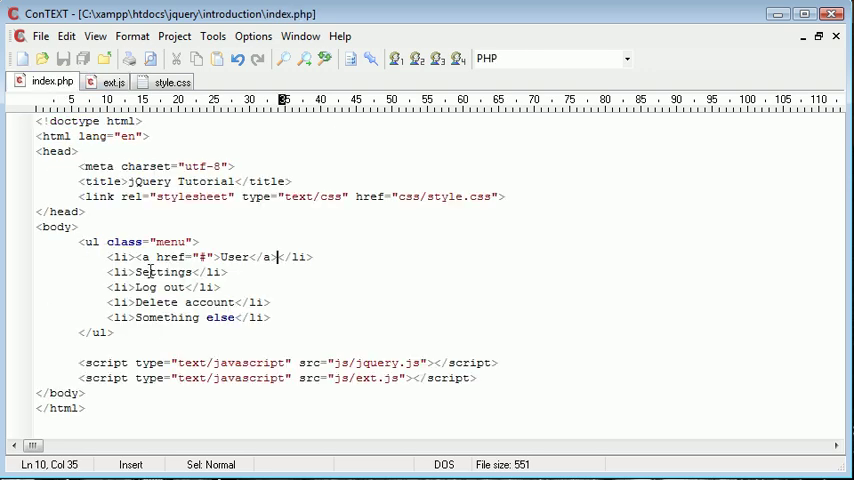
click(112, 80)
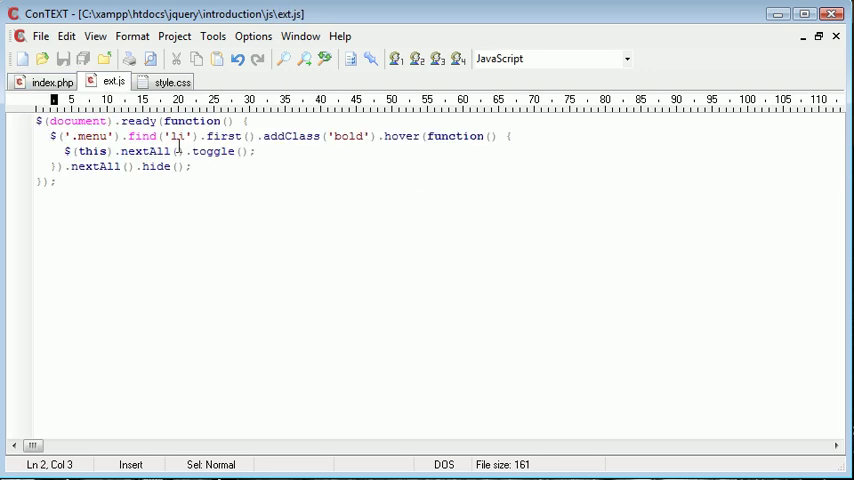
mouse_move(260, 176)
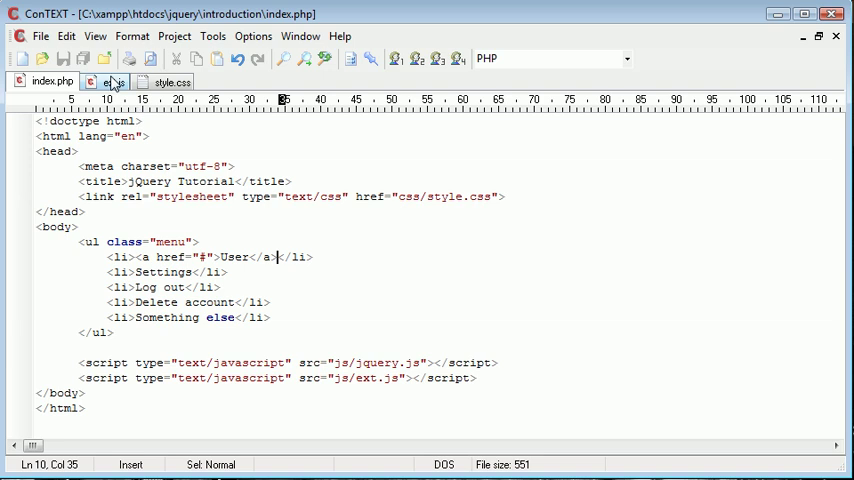
click(112, 80)
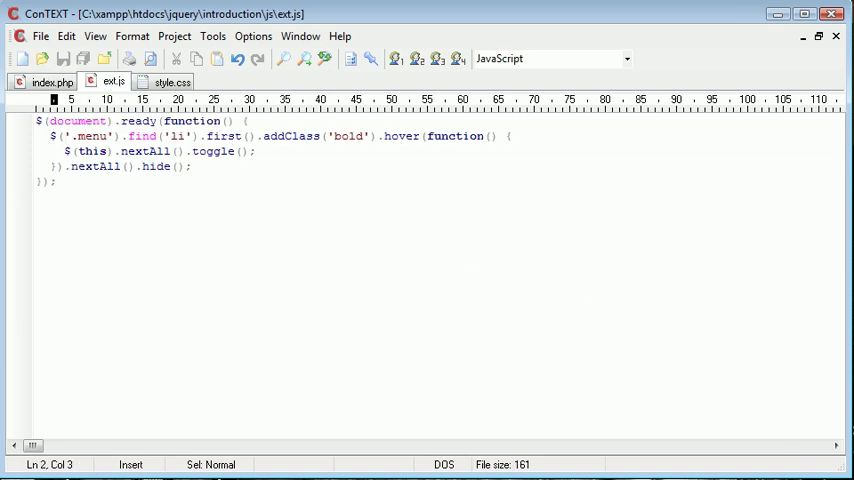